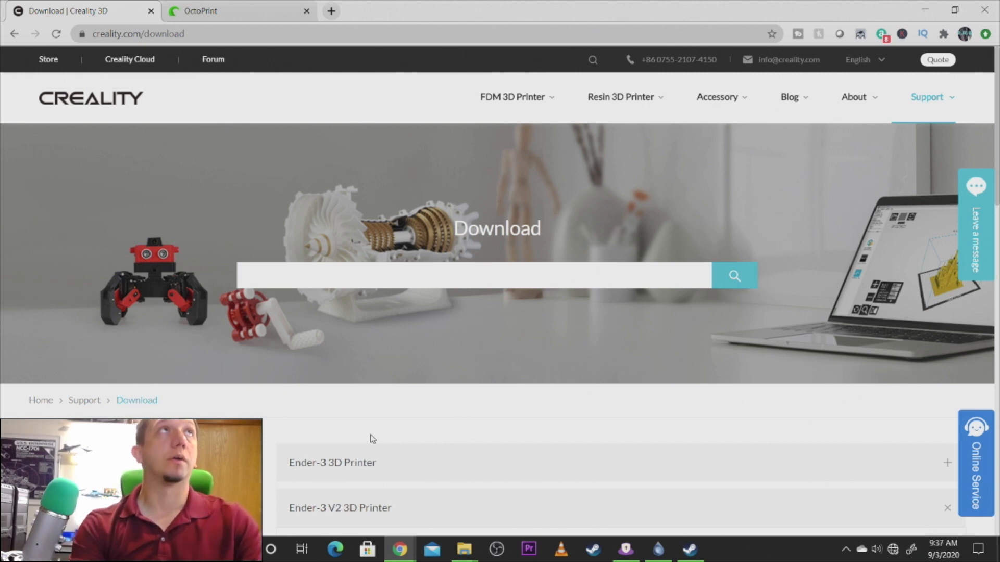
Step: Scroll the Ender-3 V2 download list to show the mainboard .bin files and 0814 firmware .rar
{"action": "scroll", "scroll_direction": "down", "scroll_amount": 3}
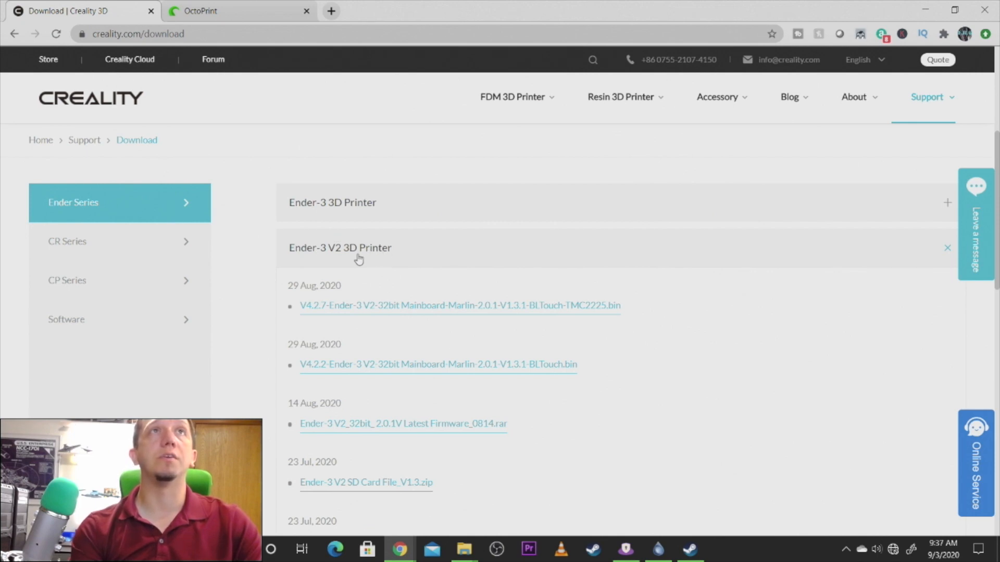
{"action": "scroll", "scroll_direction": "down", "scroll_amount": 3}
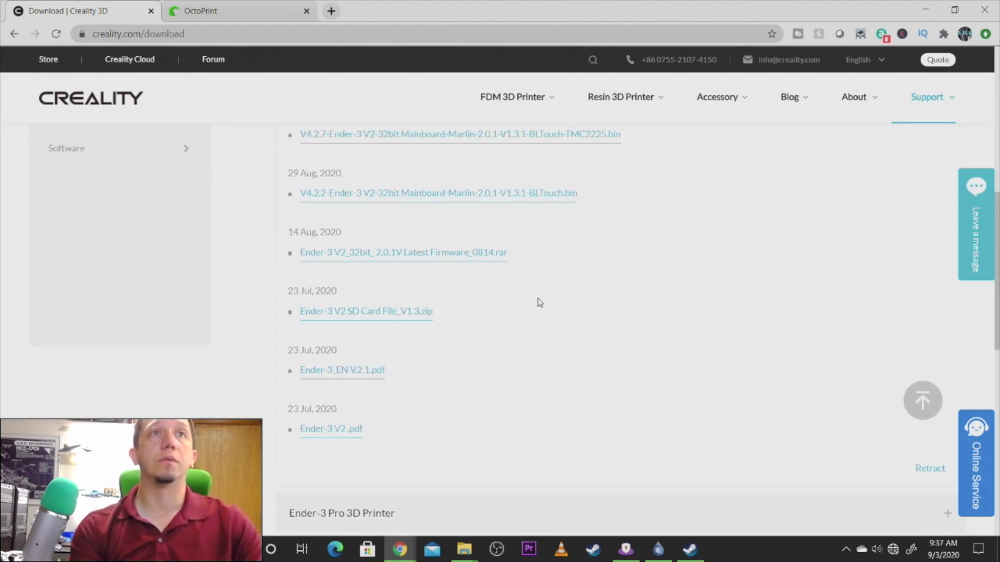
{"action": "scroll", "scroll_direction": "up", "scroll_amount": 3}
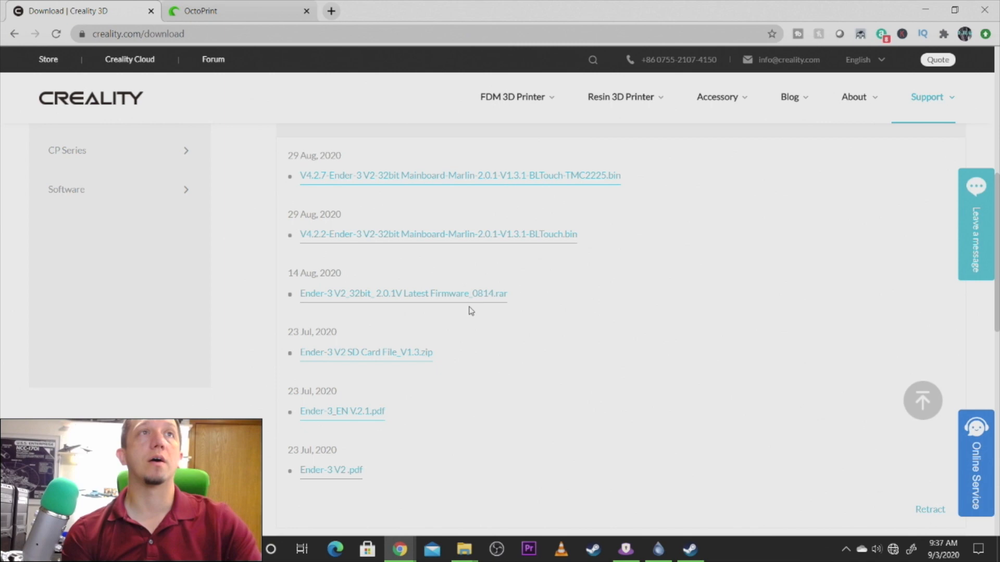
{"action": "mouse_move", "coordinate": [411, 374]}
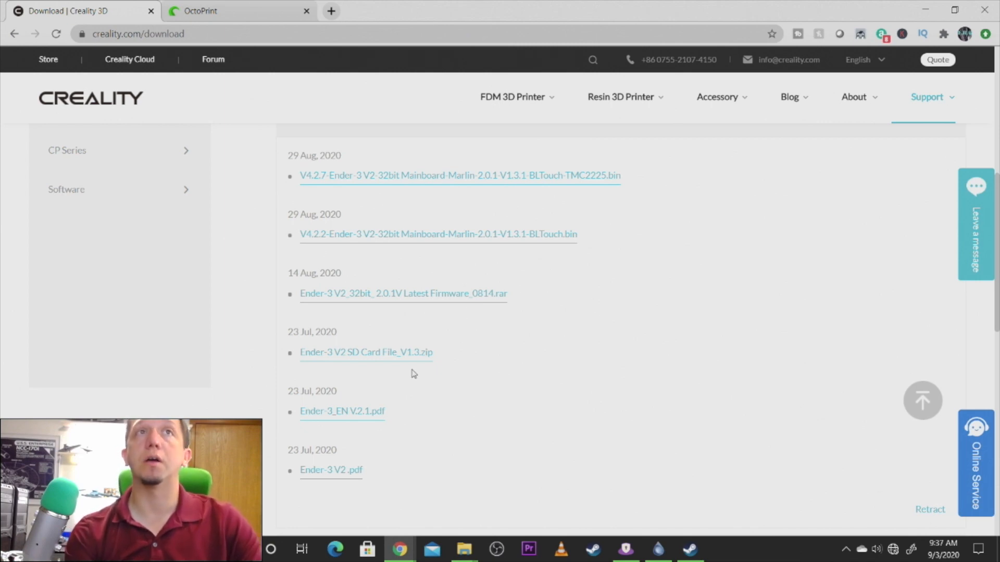
{"action": "mouse_move", "coordinate": [313, 344]}
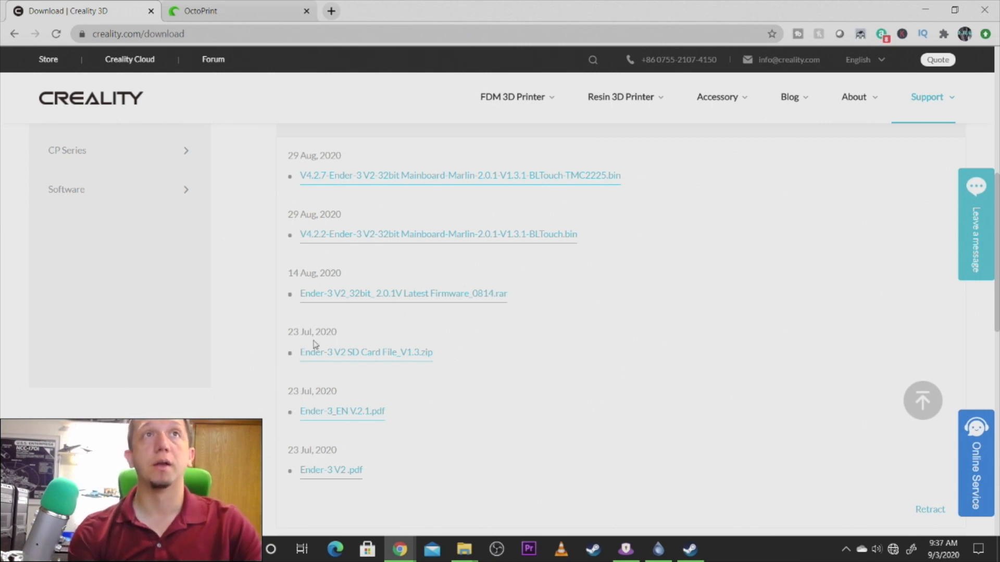
{"action": "mouse_move", "coordinate": [440, 360]}
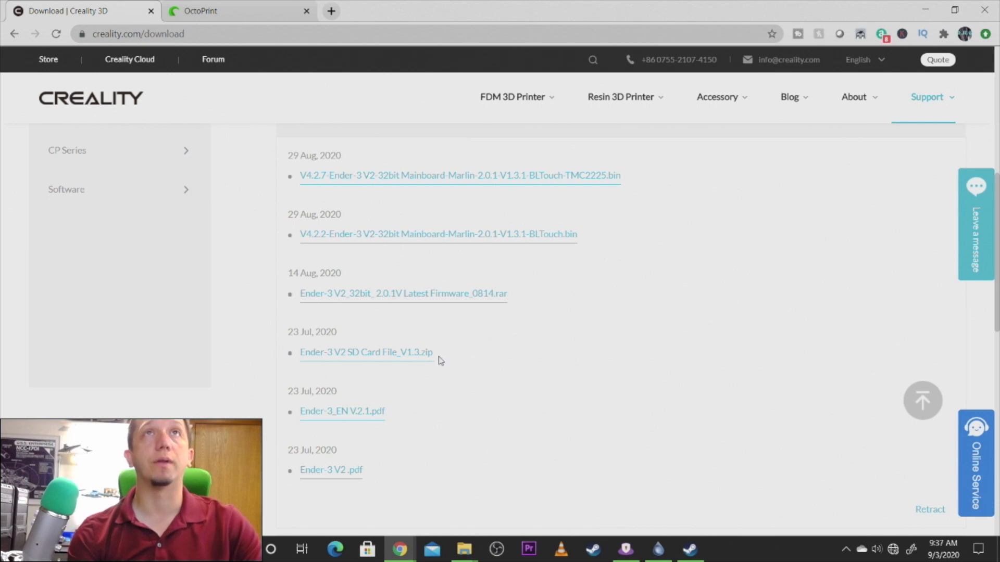
{"action": "mouse_move", "coordinate": [419, 295]}
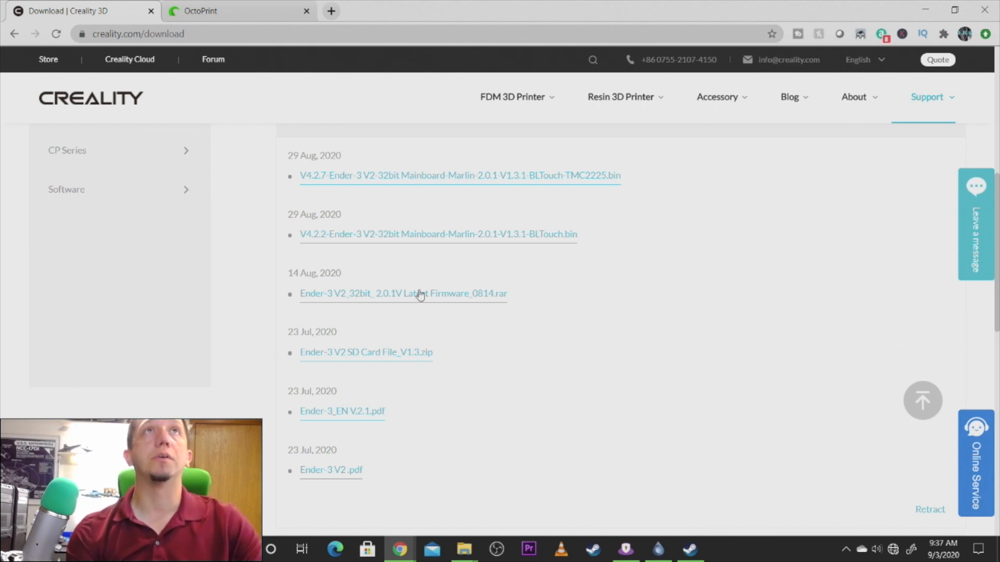
{"action": "mouse_move", "coordinate": [577, 184]}
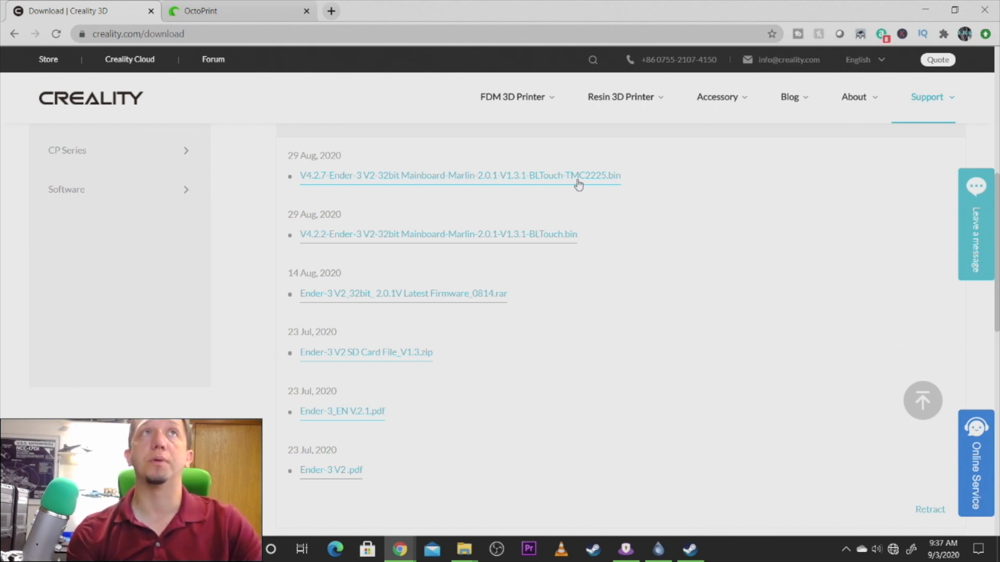
{"action": "mouse_move", "coordinate": [631, 177]}
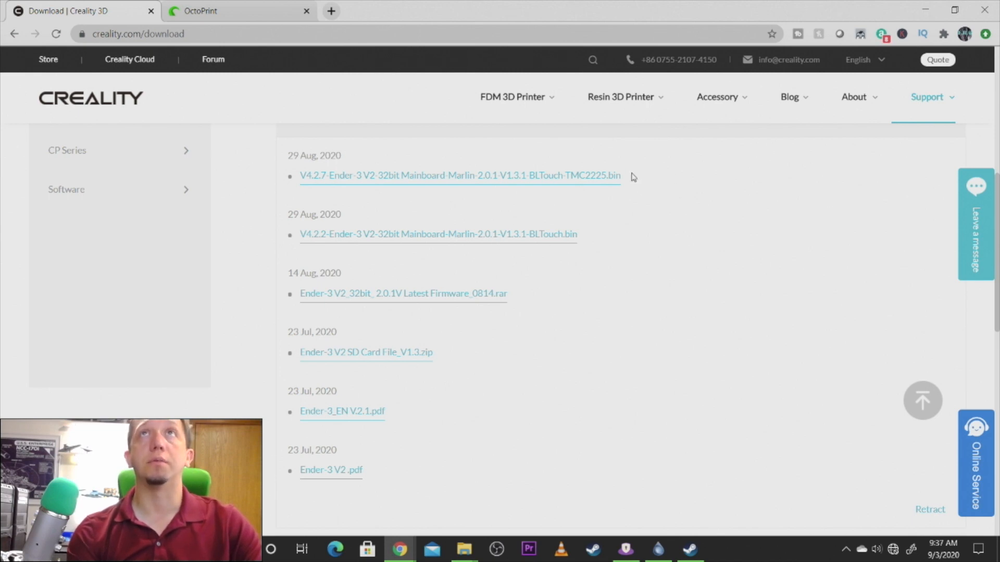
{"action": "mouse_move", "coordinate": [621, 245]}
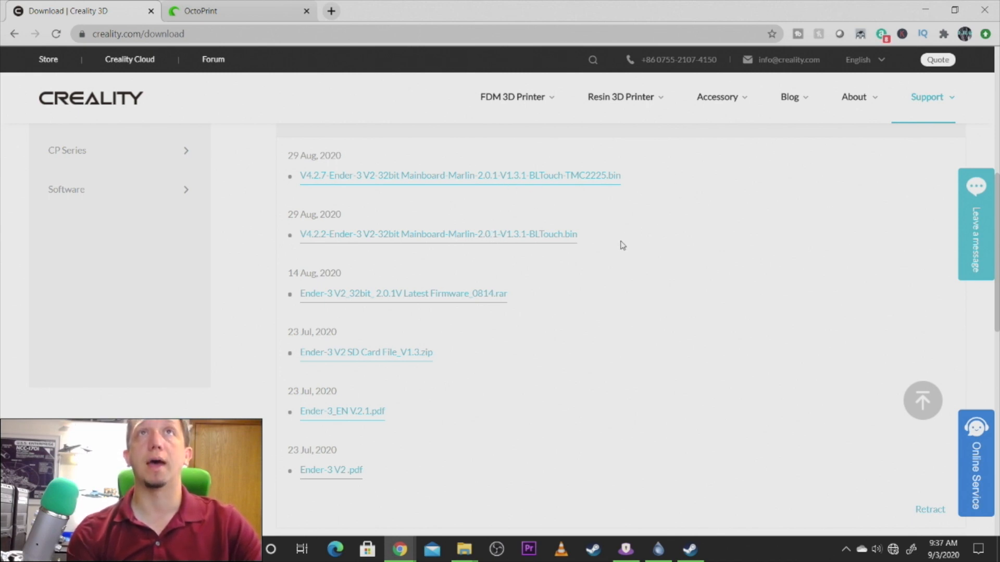
{"action": "mouse_move", "coordinate": [449, 313]}
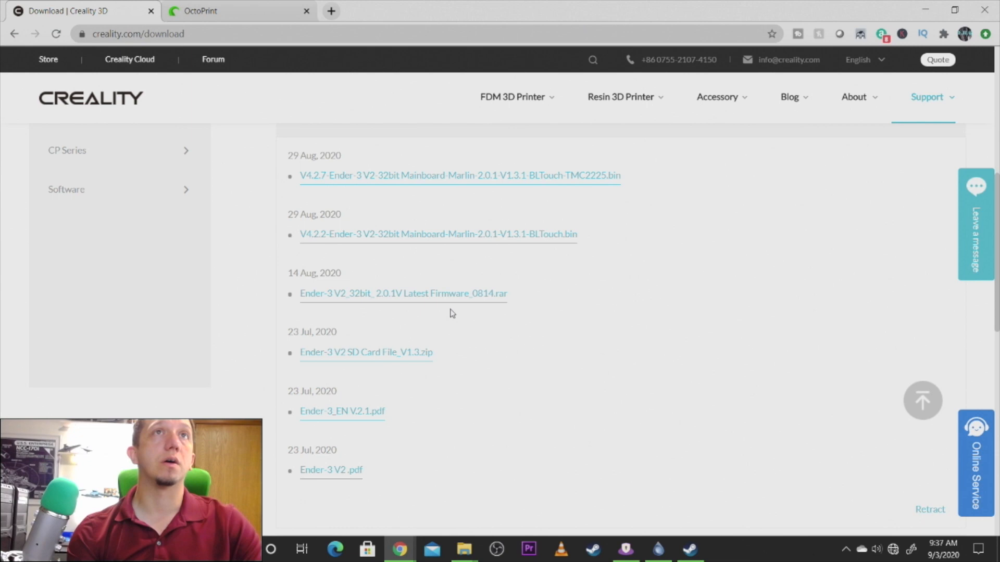
{"action": "mouse_move", "coordinate": [461, 300]}
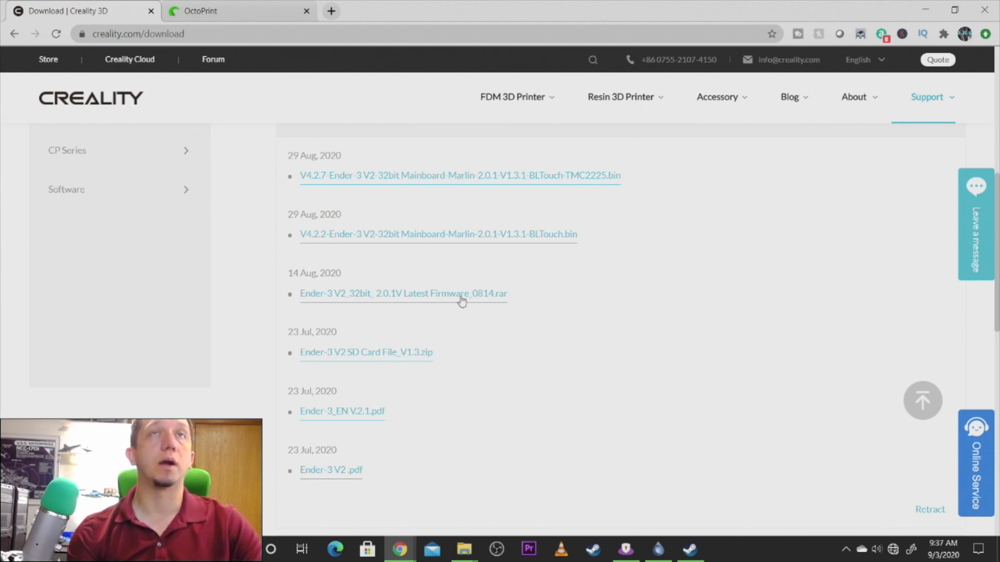
{"action": "mouse_move", "coordinate": [519, 216]}
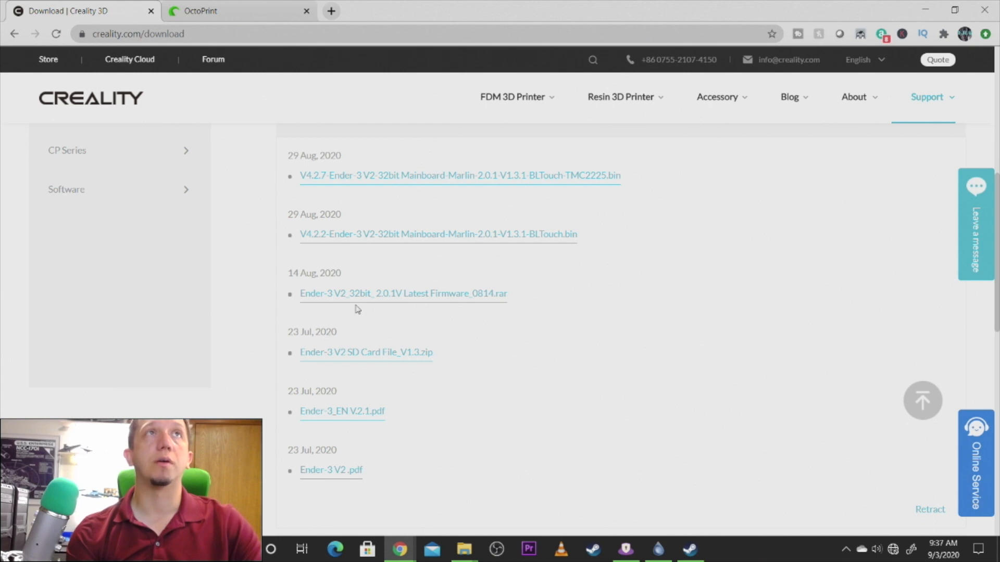
{"action": "mouse_move", "coordinate": [463, 307]}
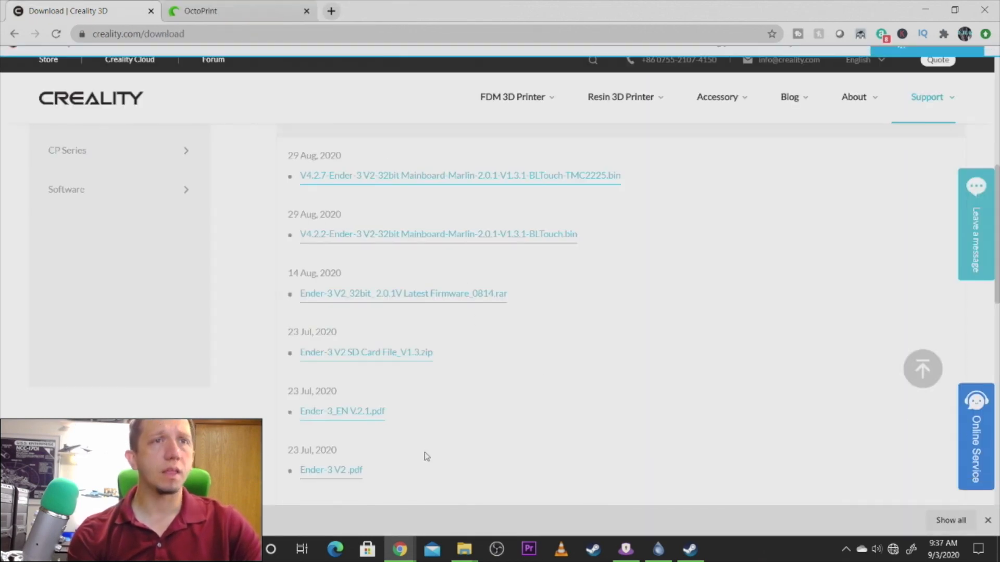
{"action": "mouse_move", "coordinate": [464, 548]}
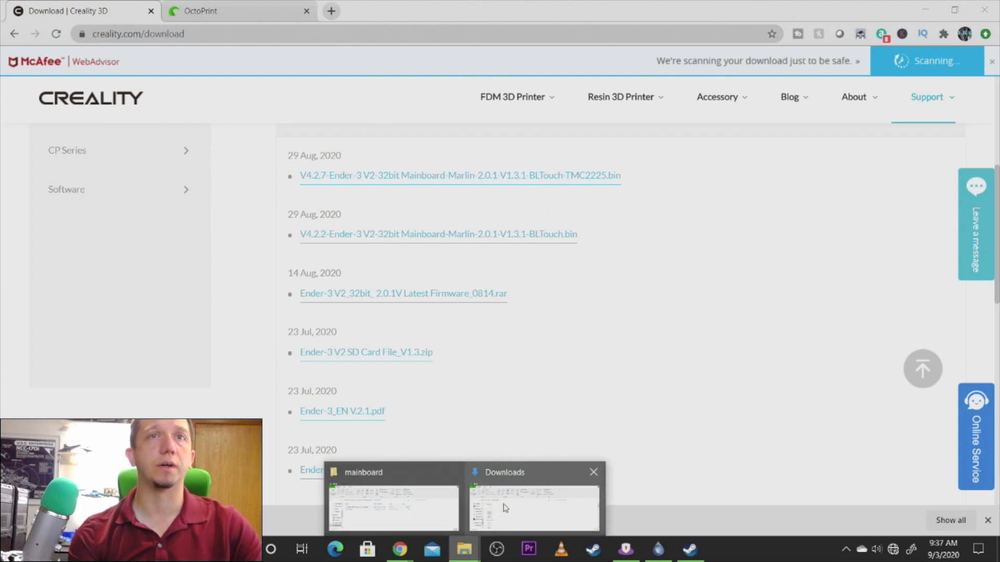
Step: Open the Downloads folder with the 0814 firmware .rar and maximize the window
{"action": "left_click", "coordinate": [533, 507]}
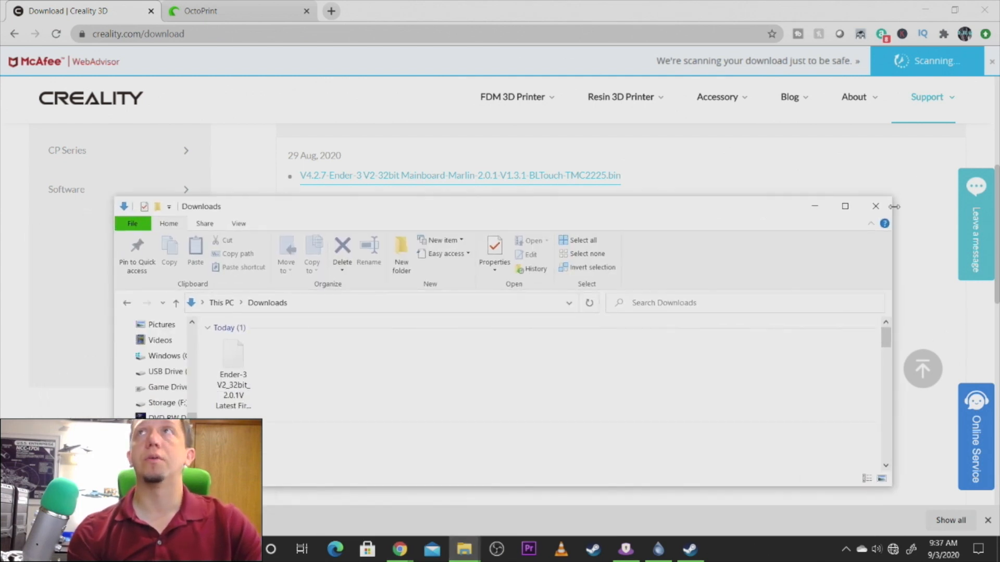
{"action": "left_click", "coordinate": [844, 207]}
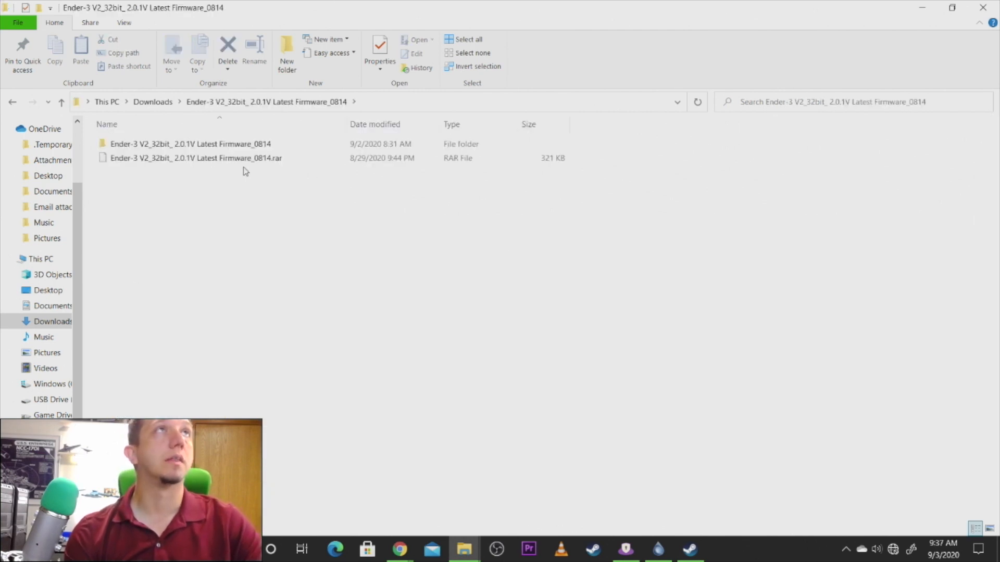
Step: Open the extracted firmware folders and inspect the mainboard folder
{"action": "left_click", "coordinate": [190, 144]}
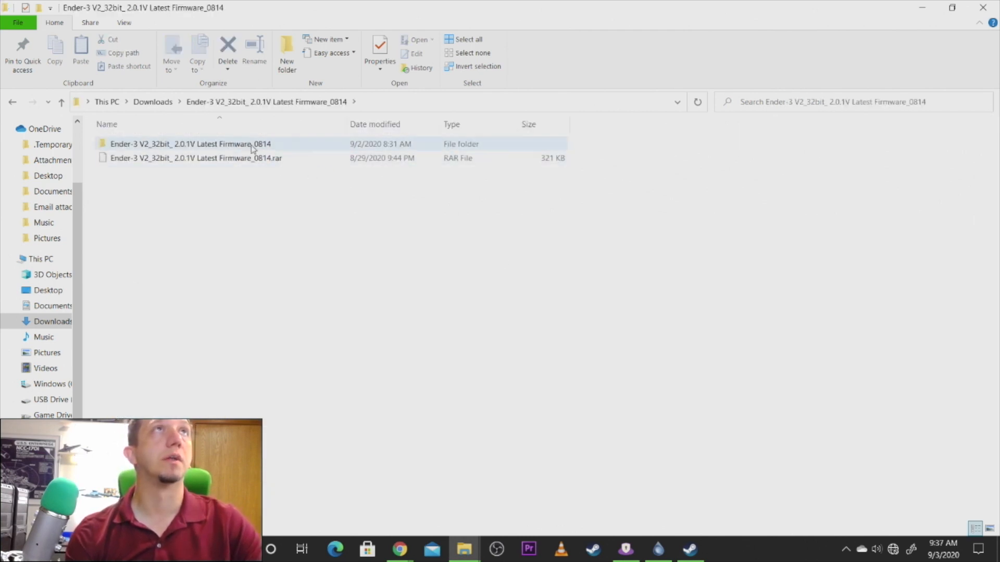
{"action": "double_click", "coordinate": [188, 144]}
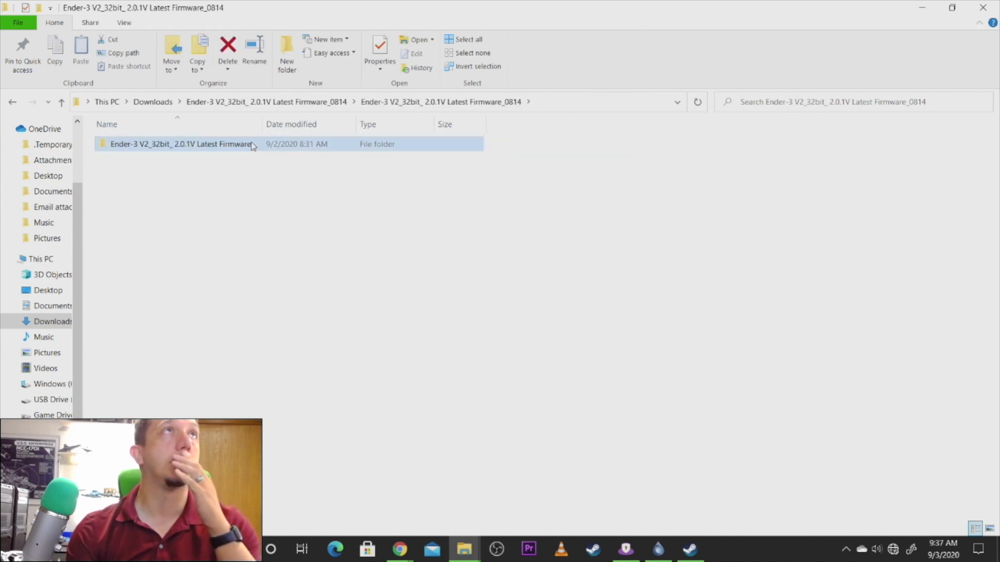
{"action": "double_click", "coordinate": [181, 144]}
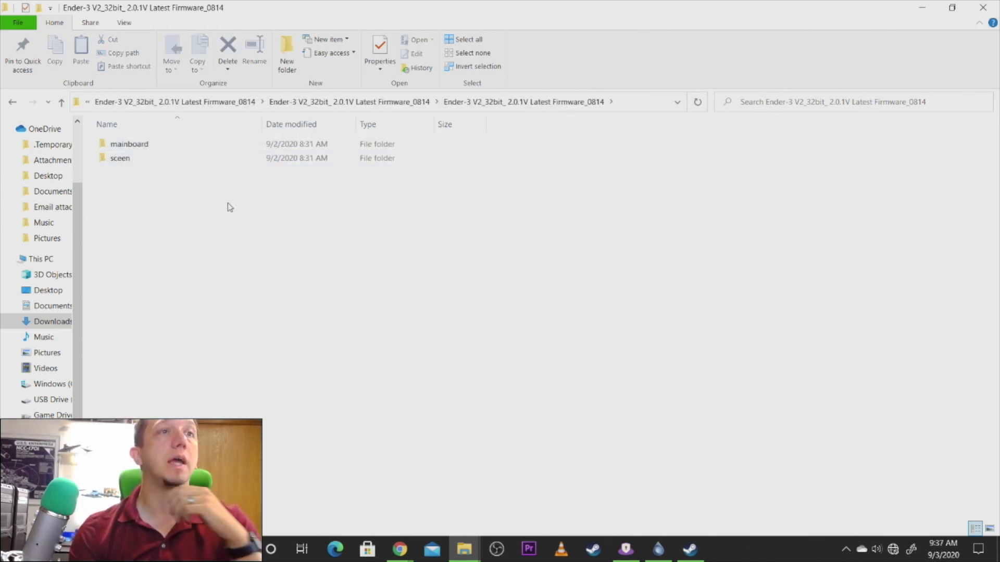
{"action": "double_click", "coordinate": [130, 143]}
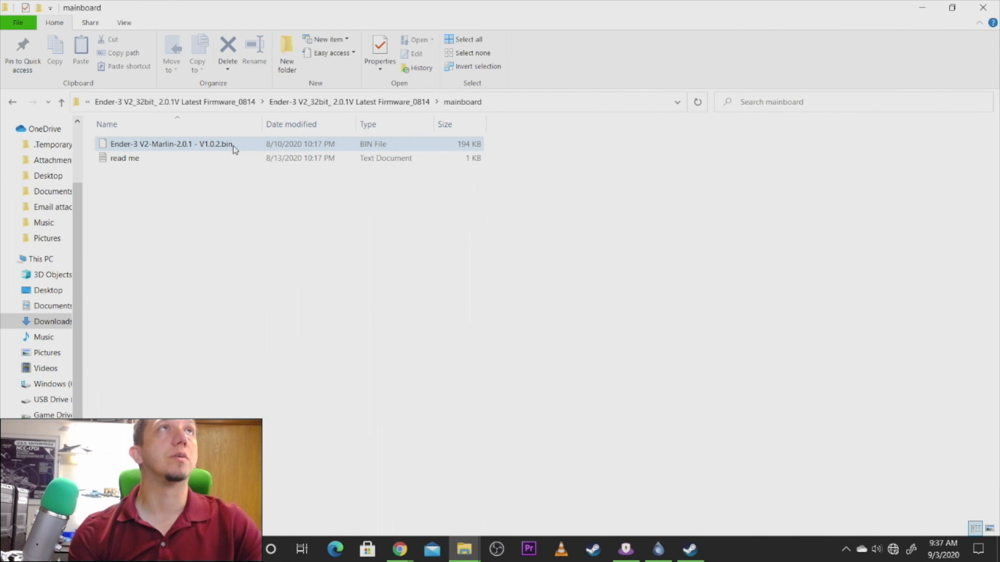
{"action": "left_click", "coordinate": [171, 144]}
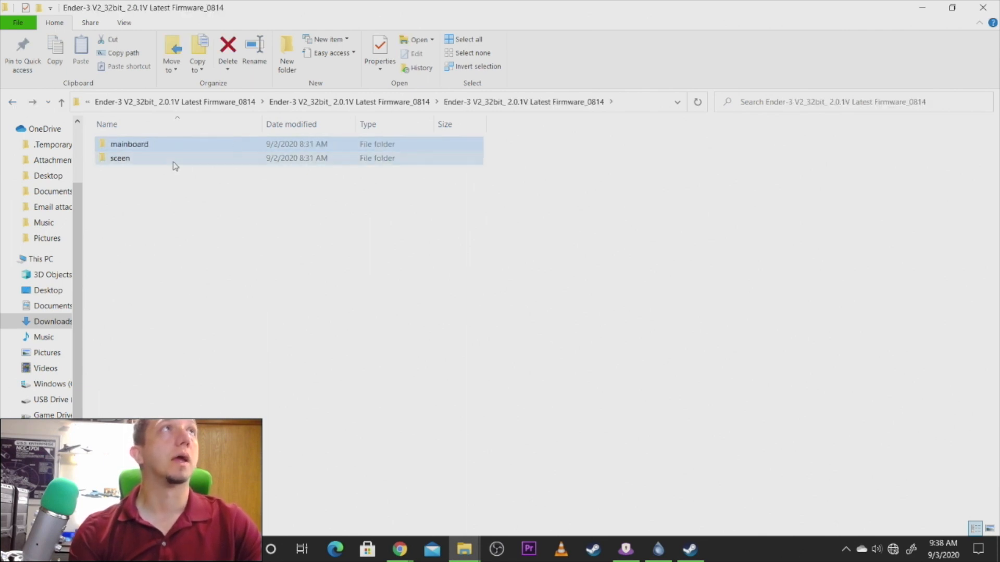
Step: Copy the DWIN_SET folder from the sceen folder and open USB Drive (D:)
{"action": "double_click", "coordinate": [120, 157]}
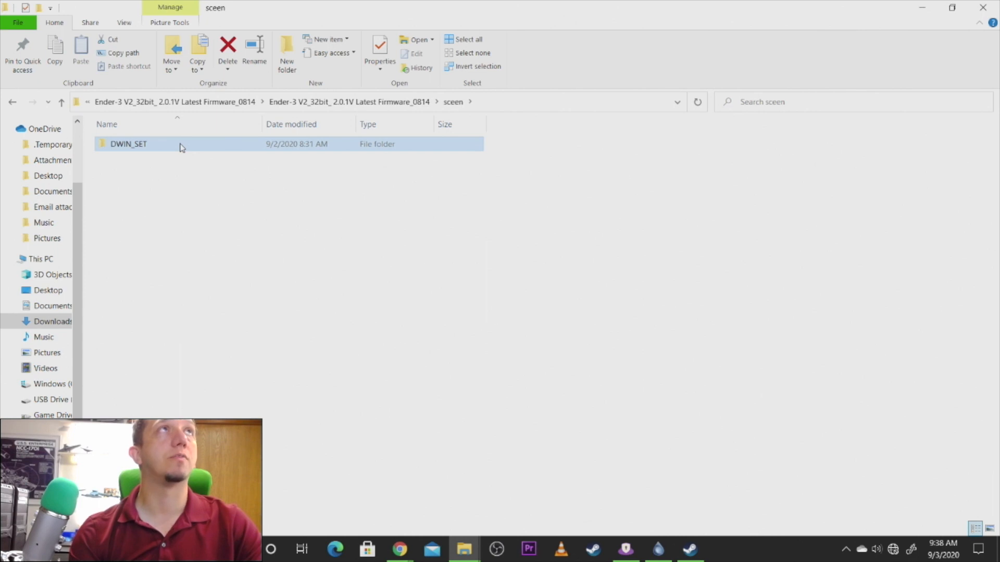
{"action": "right_click", "coordinate": [128, 144]}
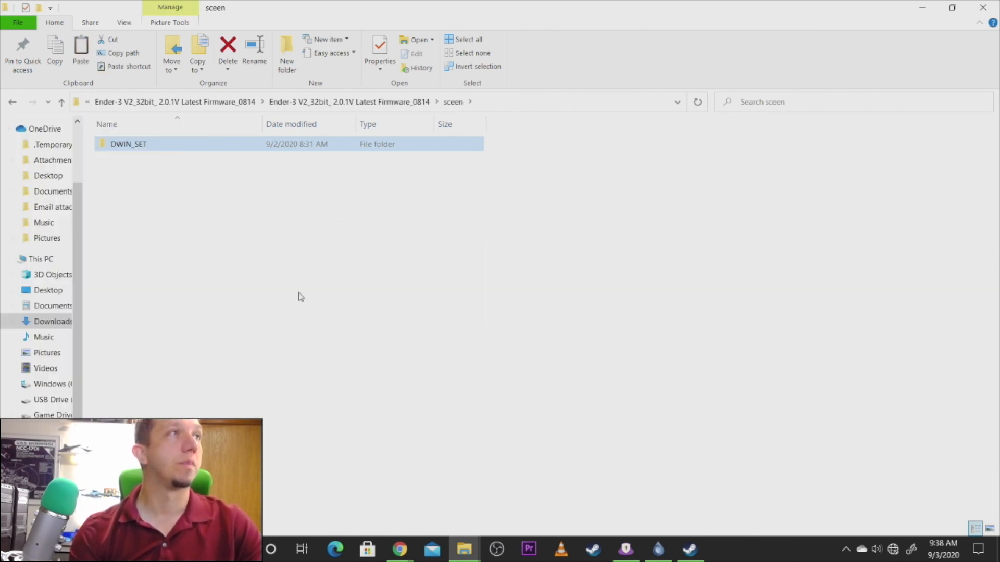
{"action": "left_click", "coordinate": [51, 399]}
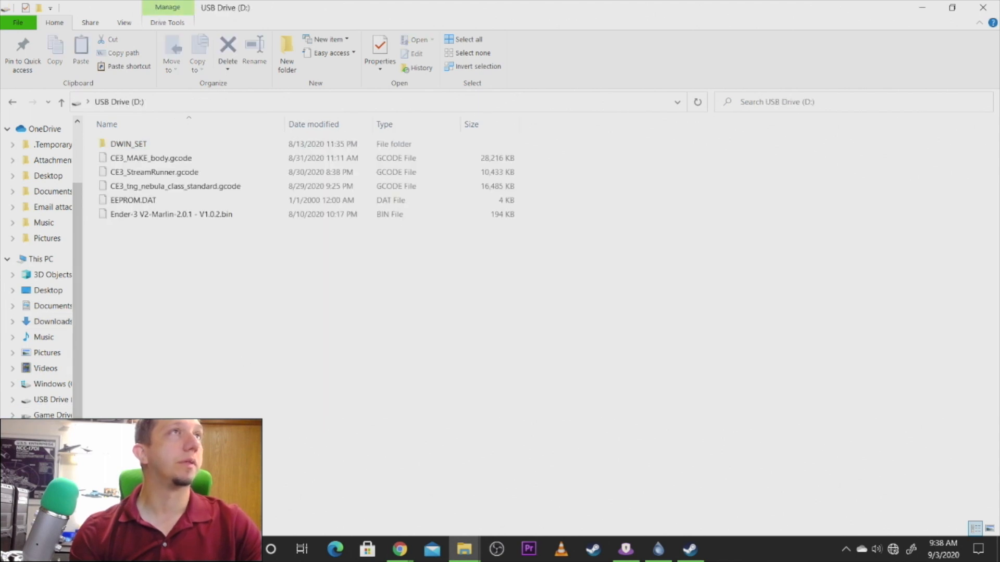
{"action": "left_click", "coordinate": [128, 144]}
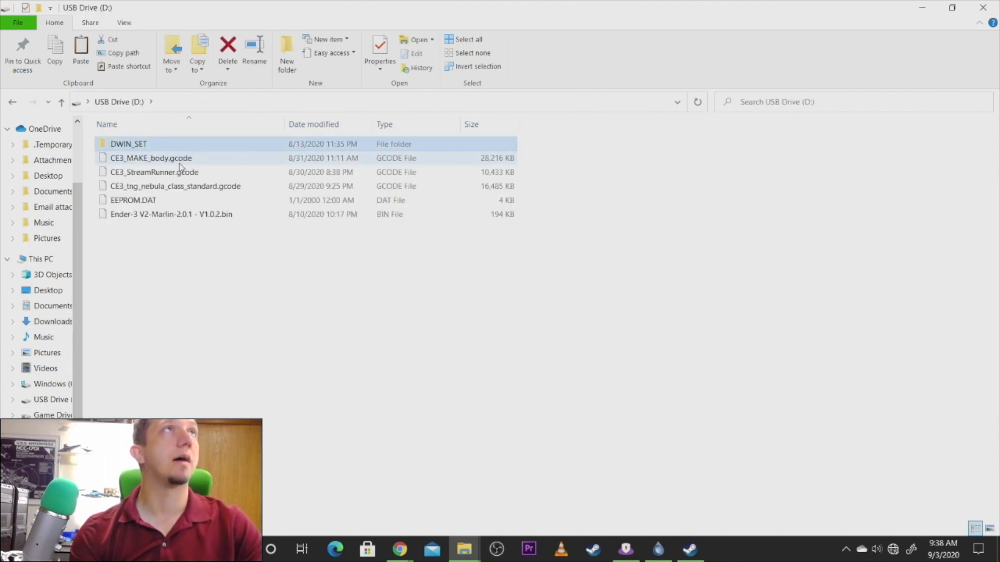
{"action": "left_click", "coordinate": [171, 214]}
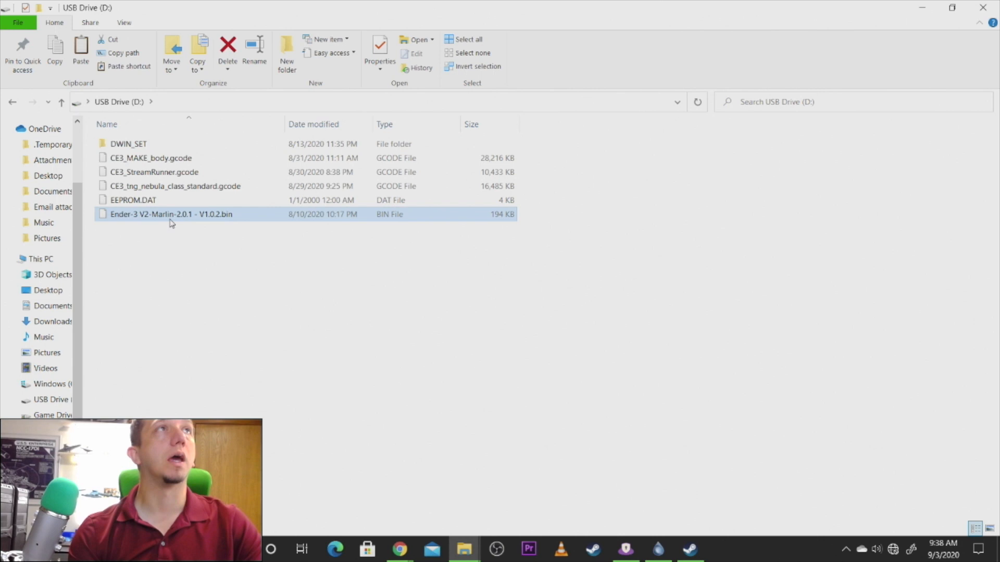
{"action": "mouse_move", "coordinate": [249, 225]}
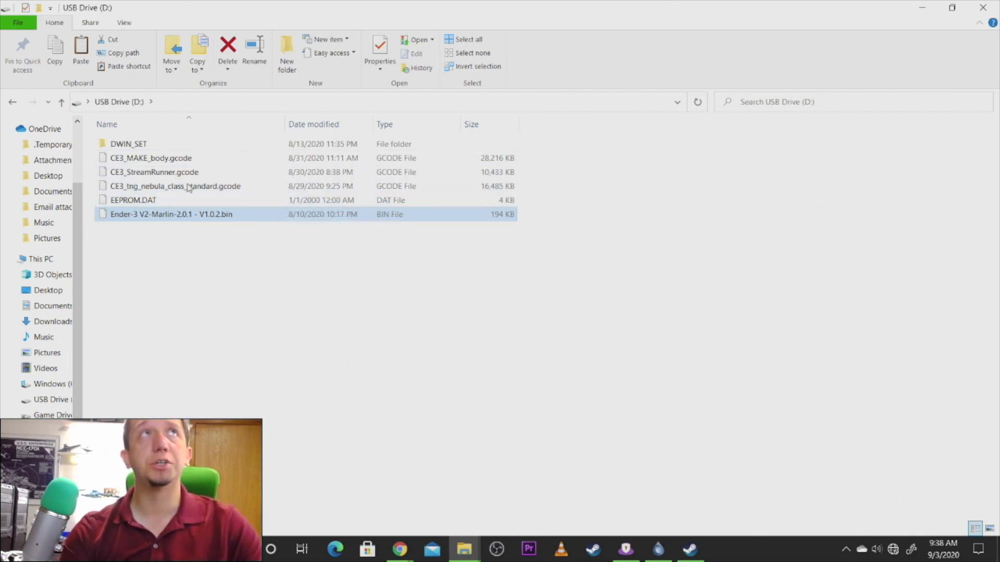
{"action": "mouse_move", "coordinate": [309, 243]}
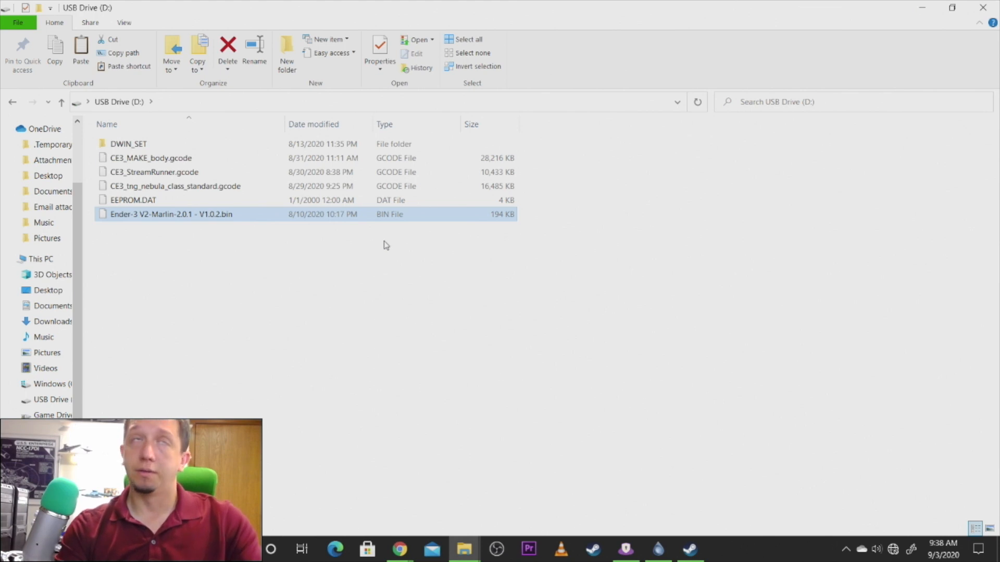
{"action": "mouse_move", "coordinate": [307, 253]}
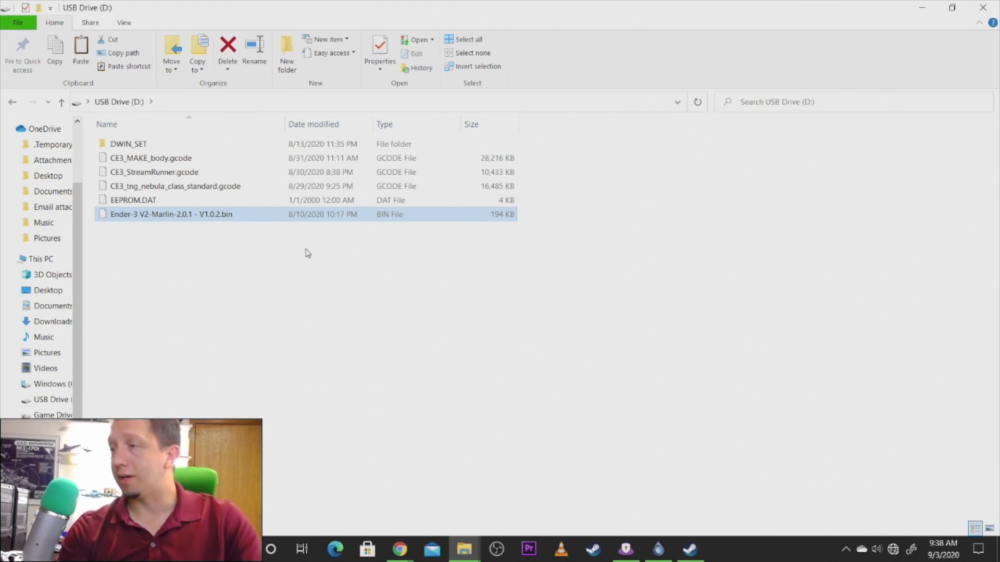
{"action": "mouse_move", "coordinate": [268, 272]}
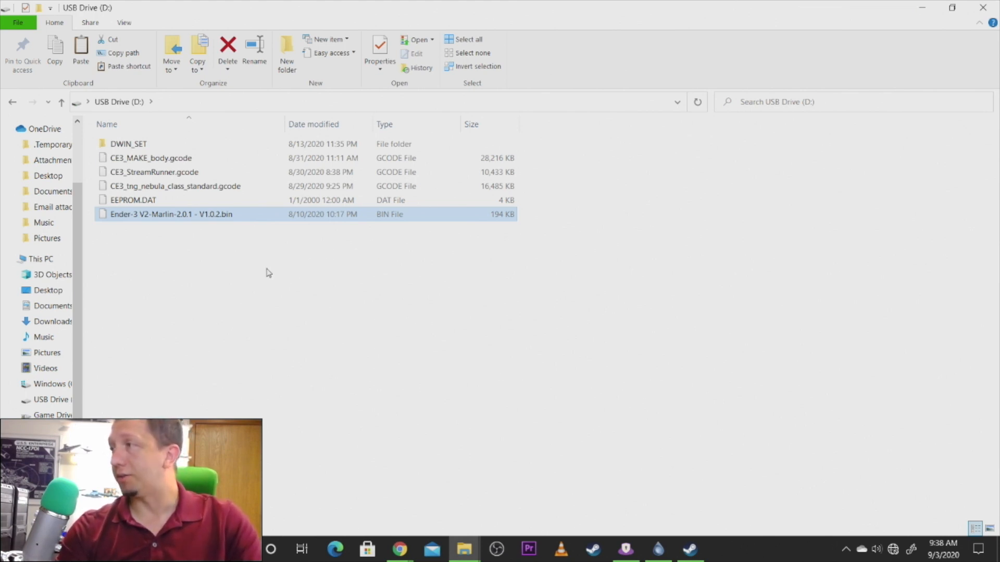